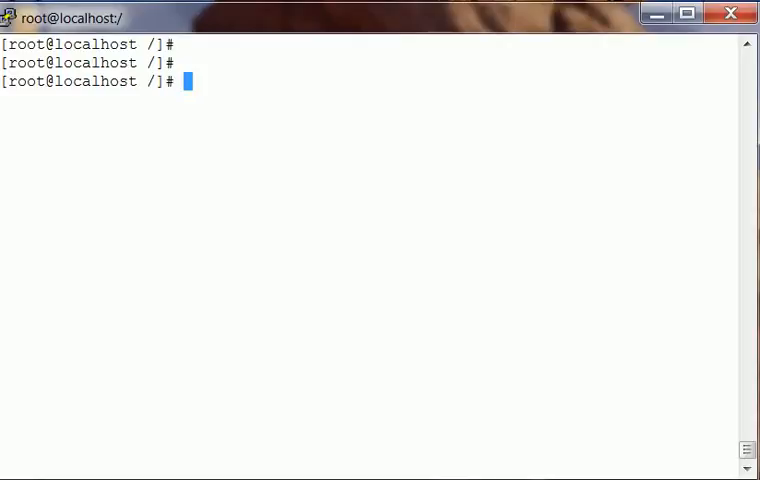
Display /etc/passwd and select the techtuxedo555 account name, beginning a su command
type("c")
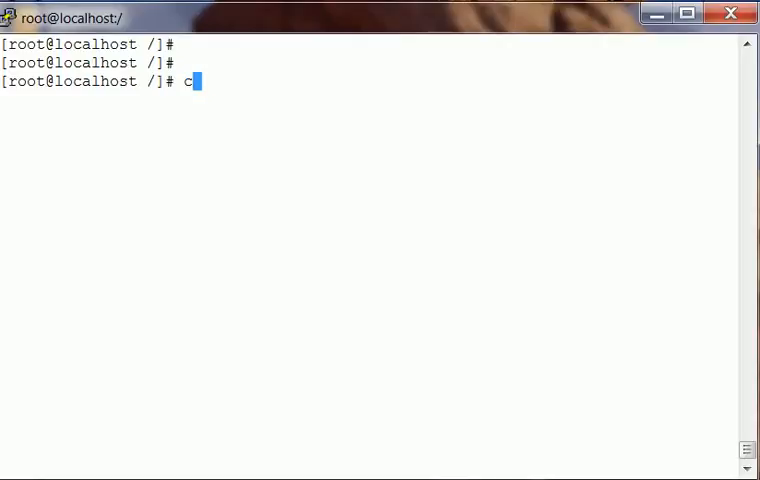
type("at /etc/")
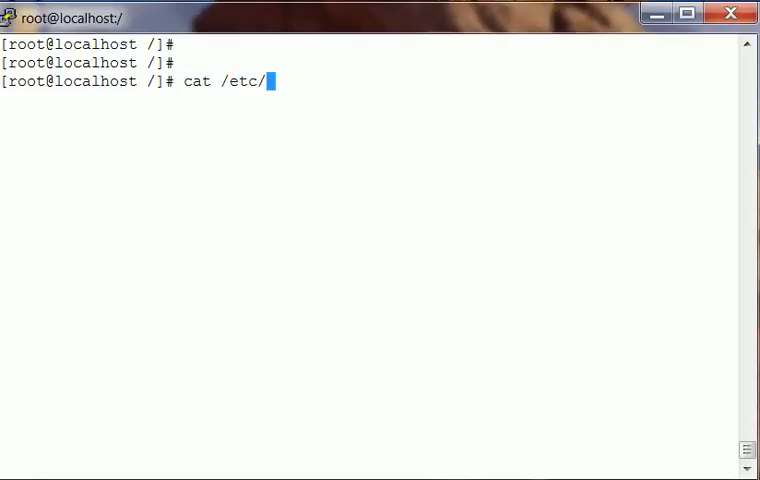
type("passwd")
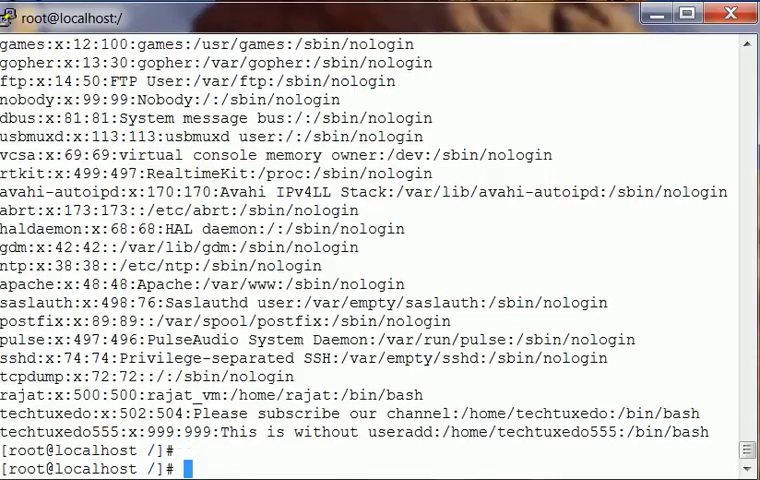
double_click(56, 432)
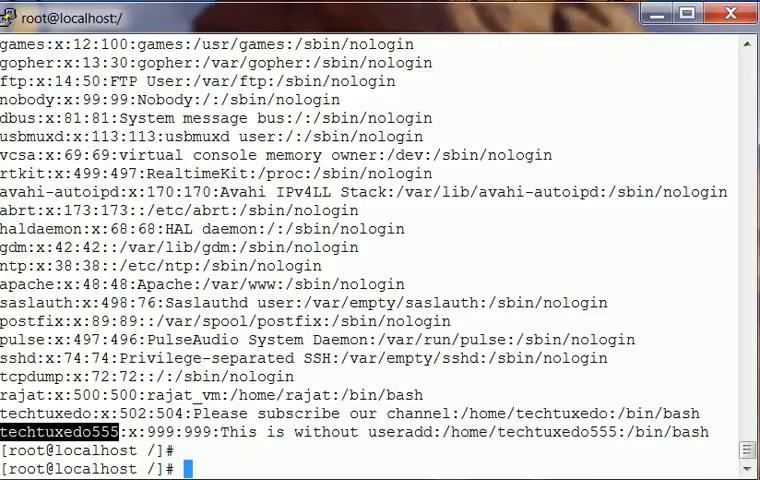
type("su")
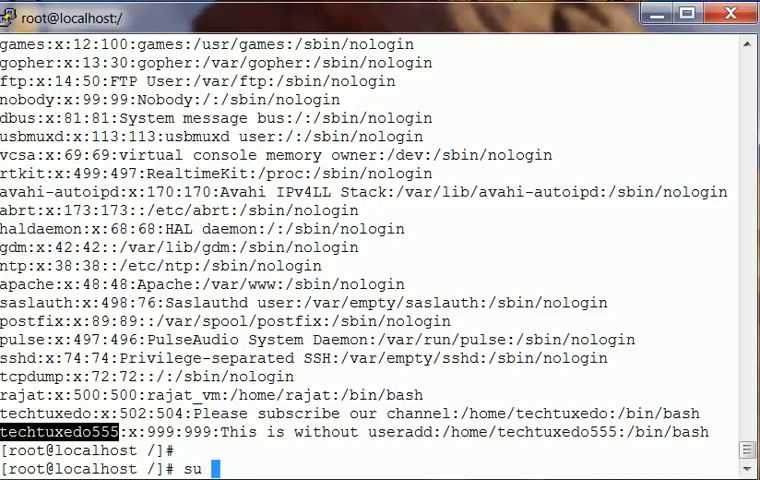
Switch to techtuxedo555 with su -, see the bare -bash-4.1$ prompt, then exit to root
type("-")
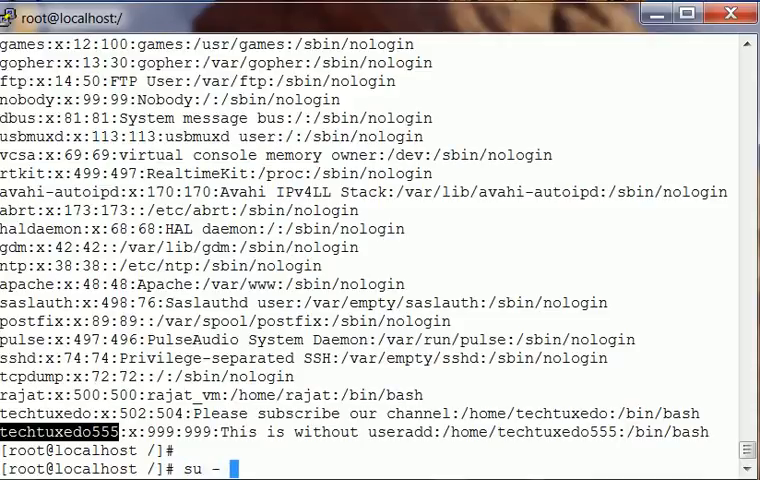
type("techtuxedo555")
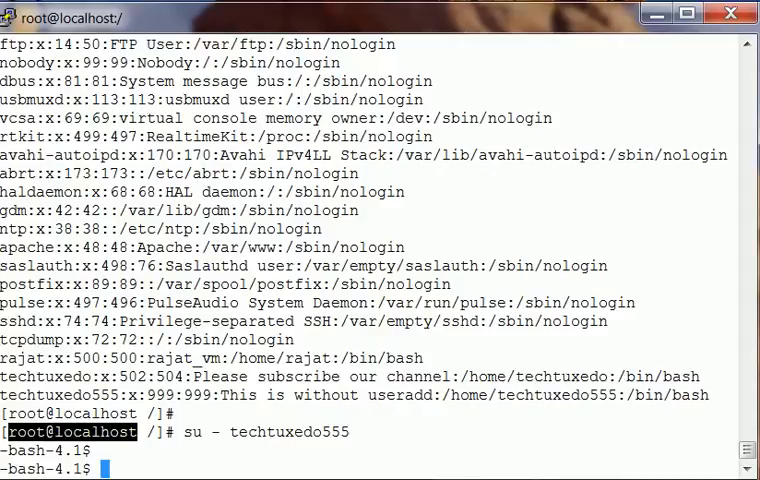
type("exit")
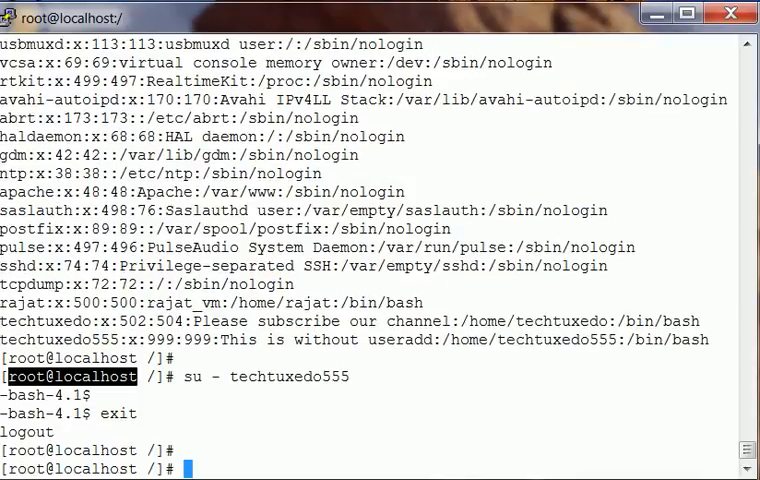
Change into /etc/skel and list its hidden dot files, beginning a cp command
type("cd /etc/")
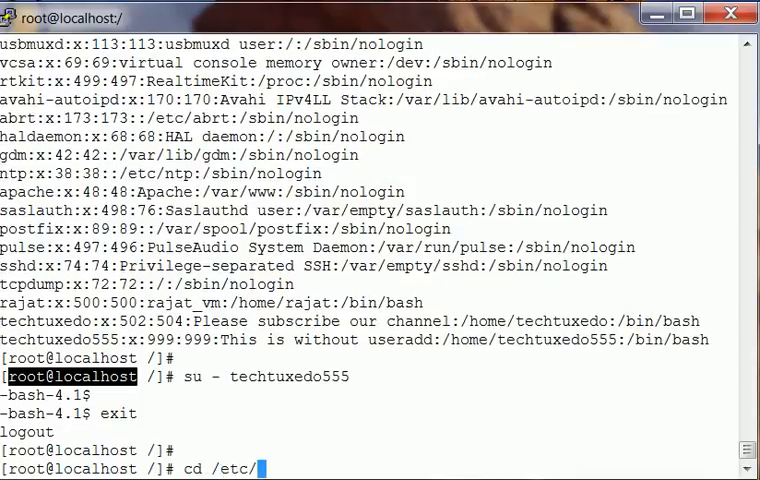
type("skel/")
type("ls -larth")
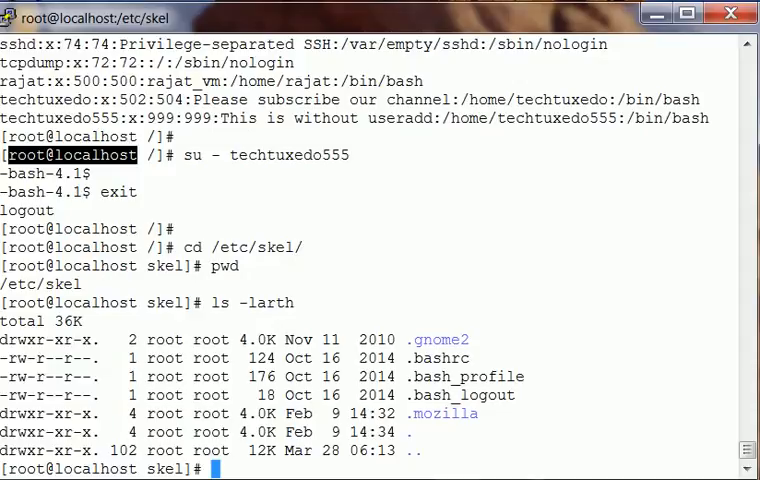
type("cp")
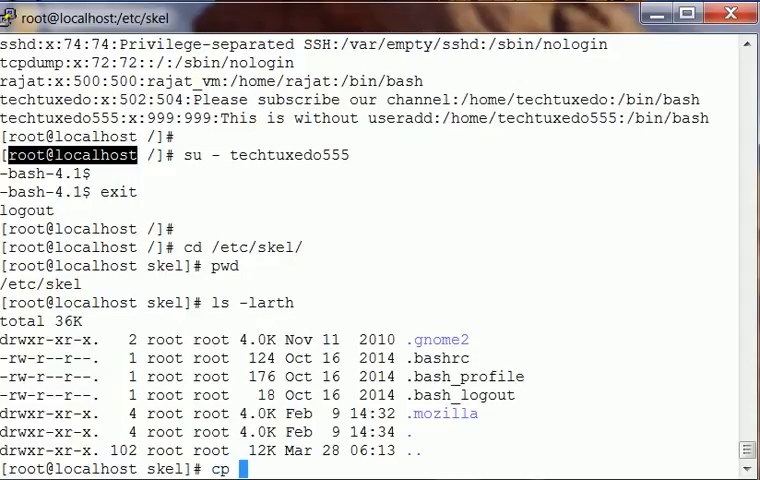
Copy the skeleton dot files with cp .* /home/techtuxedo555 and get a fresh prompt
type(".*")
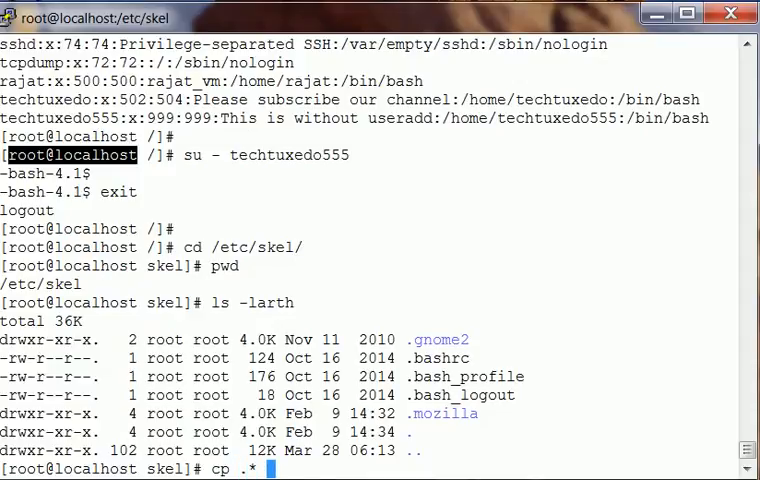
type("/home/")
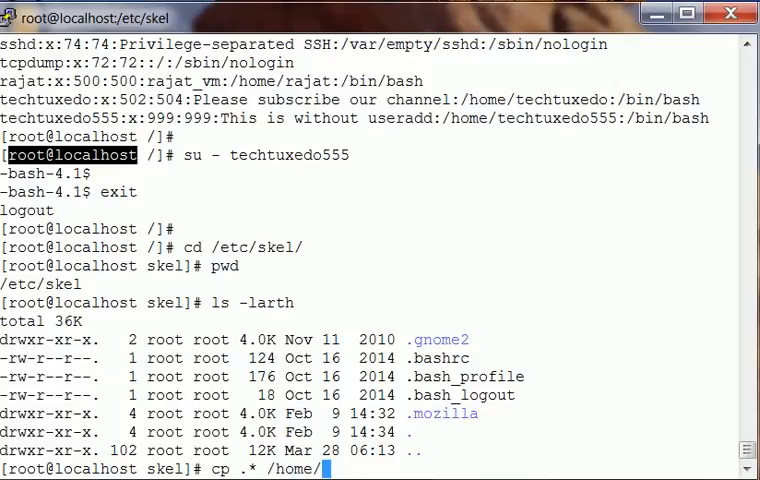
type("techtuxedo555")
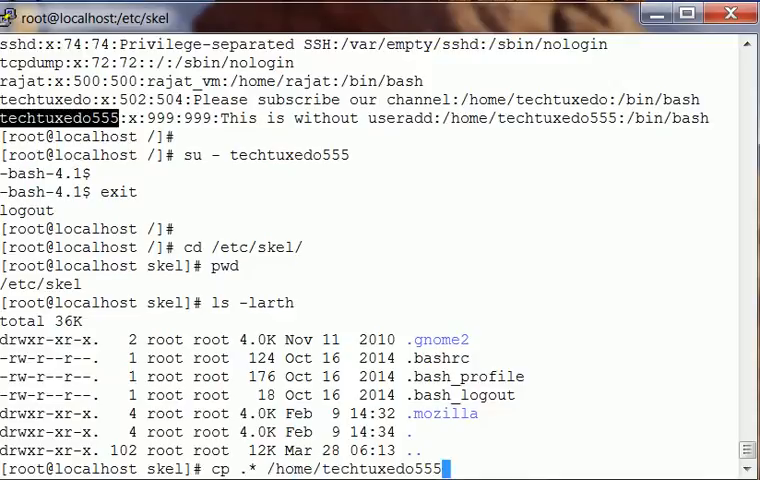
key("Return")
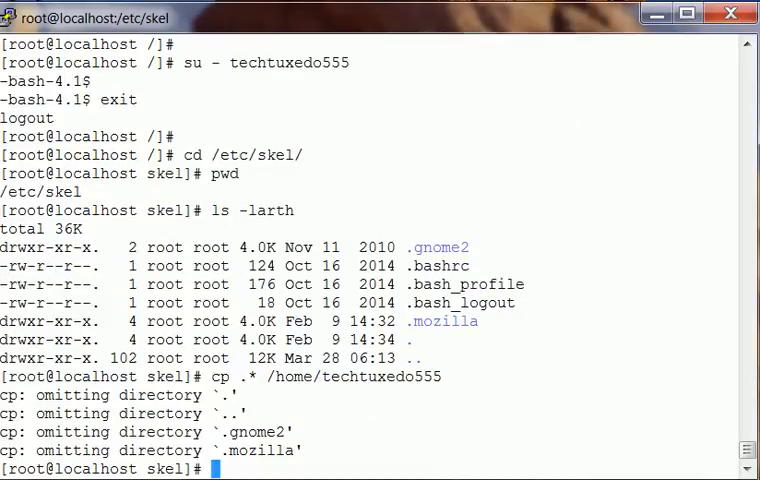
key("Return")
type("ls")
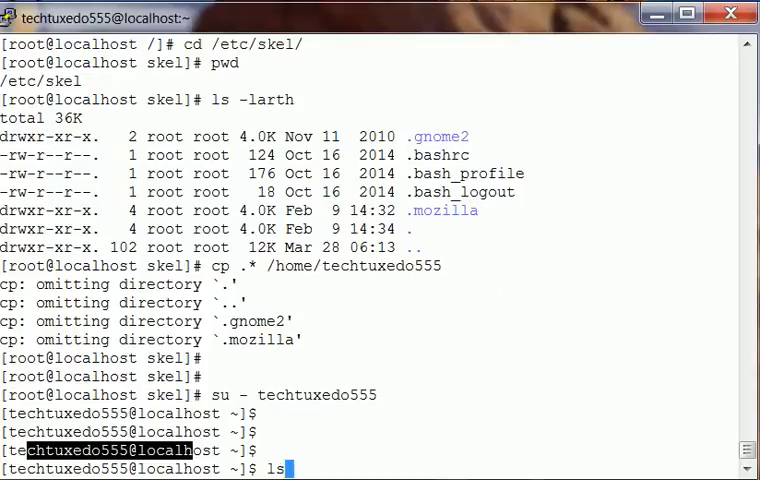
List techtuxedo555's home with ls -la and confirm /home/techtuxedo555 with pwd
type("-la")
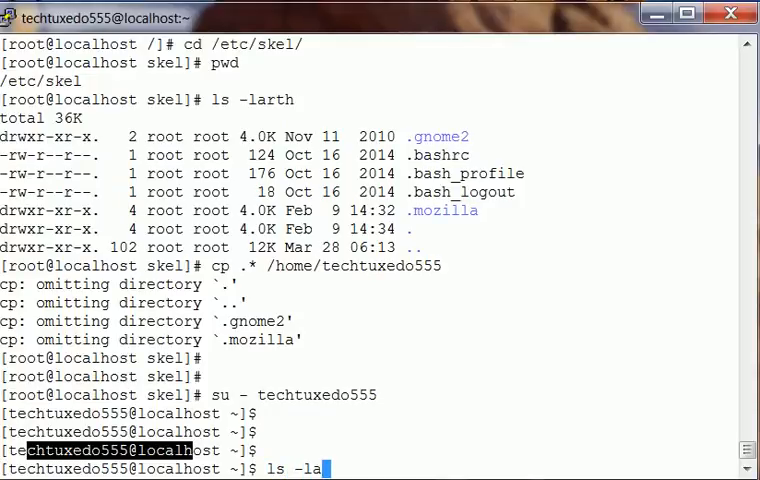
key("Return")
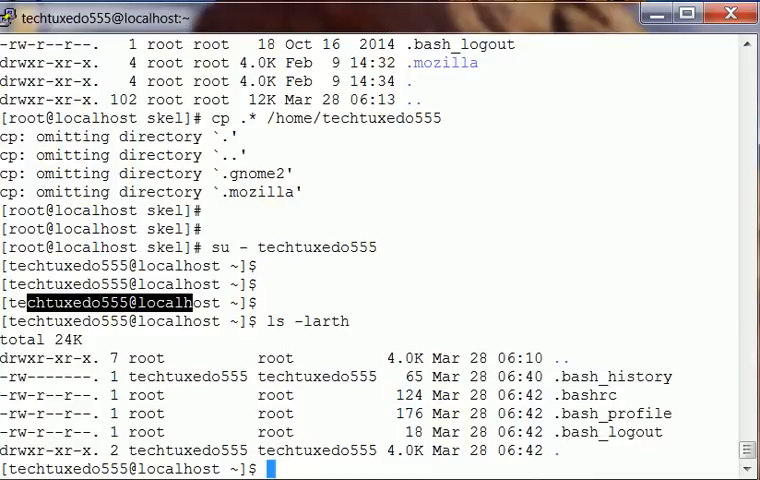
type("pwd")
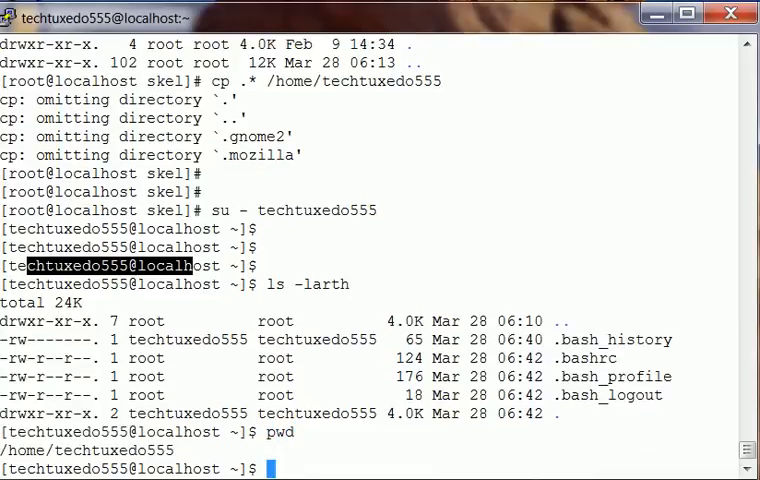